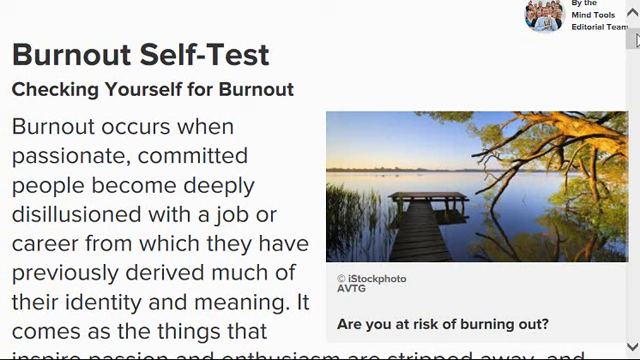
Step: Scroll past the introduction until Question 1 of 15 and its answer options are visible
scroll(down, 3)
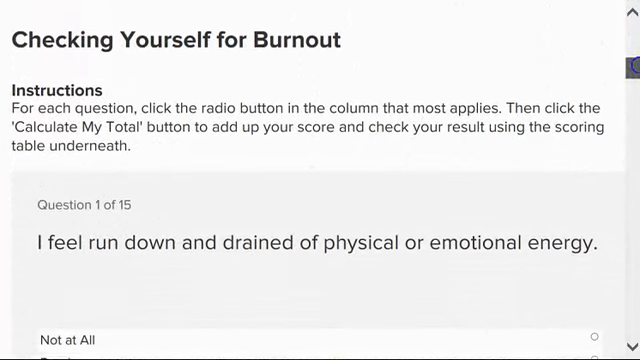
scroll(down, 3)
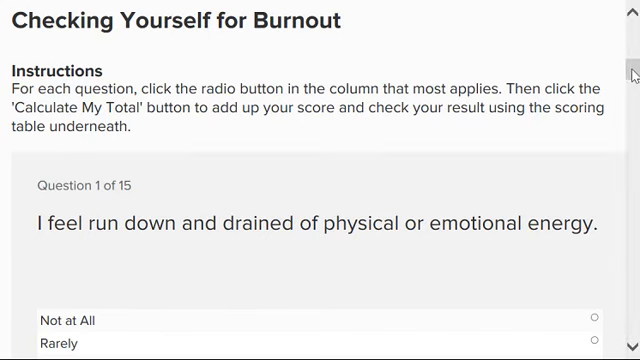
scroll(down, 3)
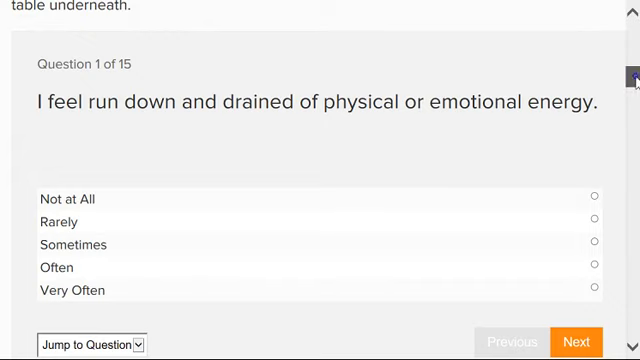
Step: Answer Question 1 (feeling run down and drained) with Very Often, then change it to Sometimes
scroll(down, 3)
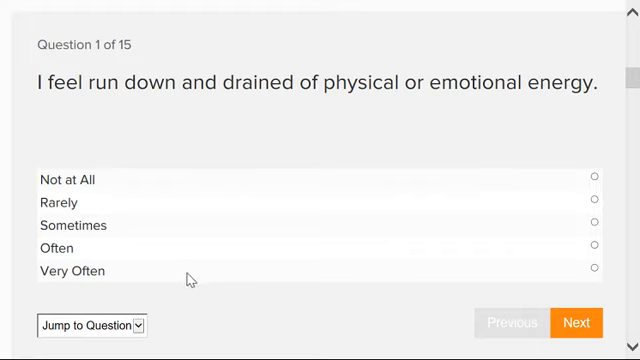
click(592, 270)
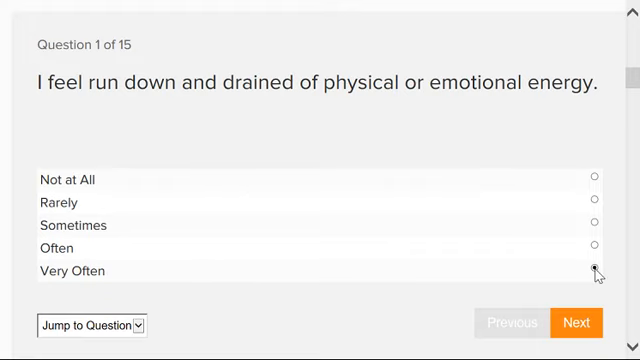
click(592, 272)
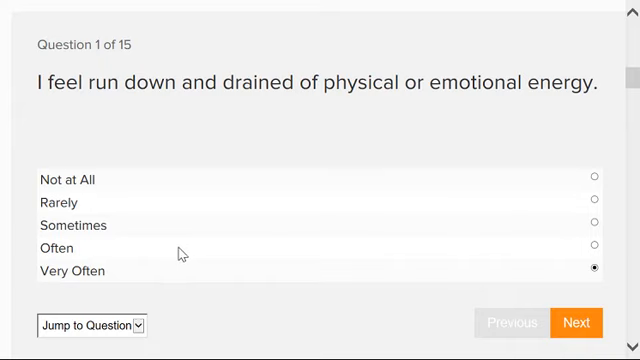
mouse_move(596, 222)
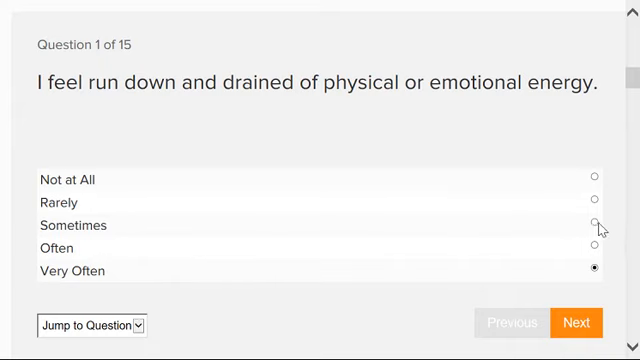
click(592, 224)
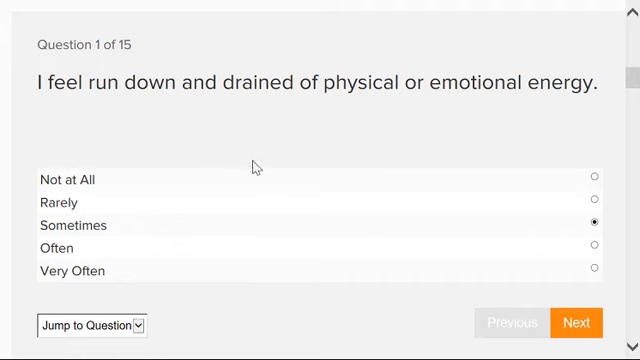
mouse_move(616, 148)
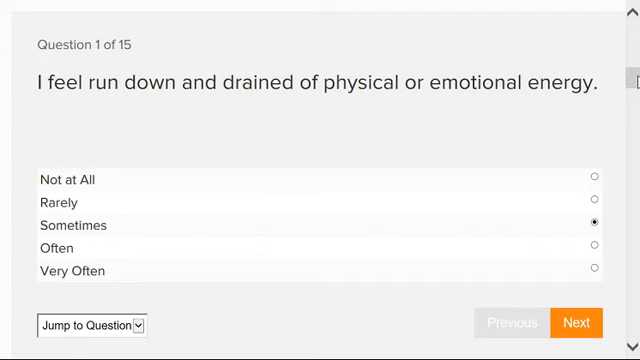
mouse_move(336, 140)
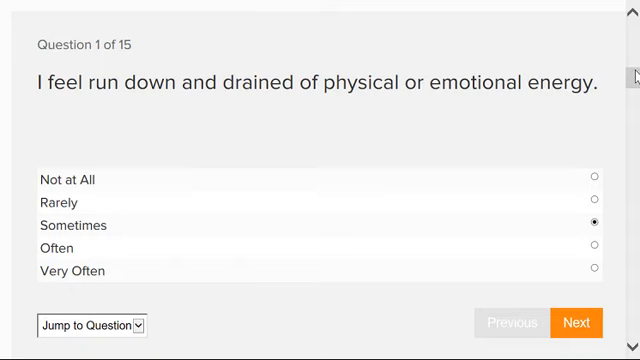
Step: Scroll past Calculate My Total to the Score Interpretation table with its four score ranges
scroll(down, 3)
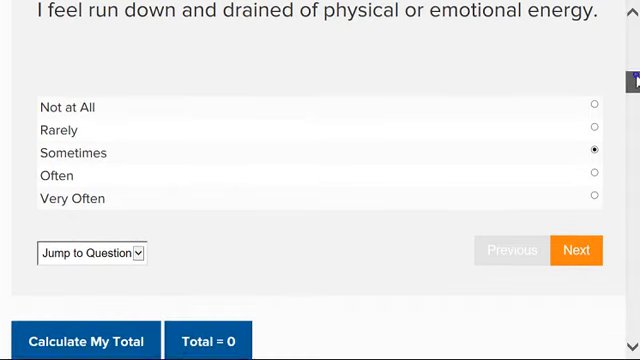
scroll(down, 3)
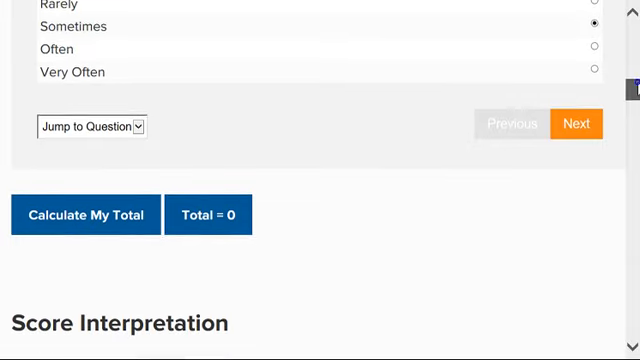
scroll(down, 3)
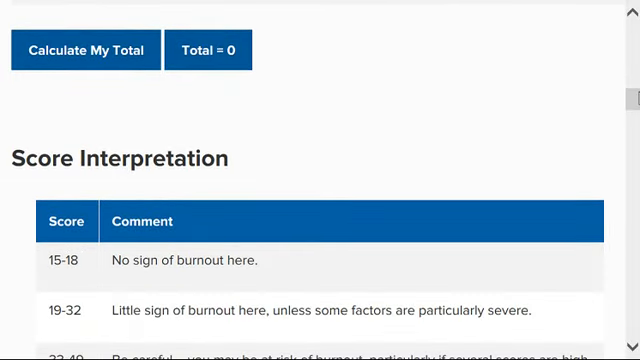
mouse_move(174, 126)
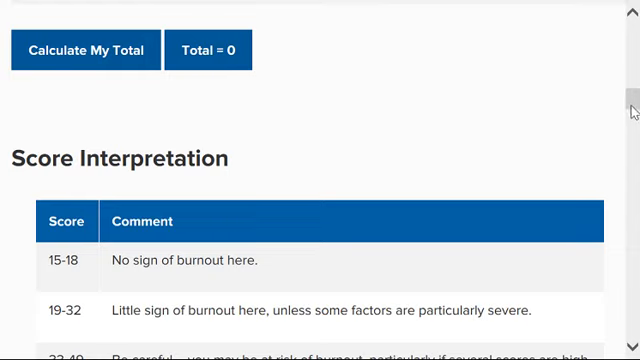
scroll(down, 3)
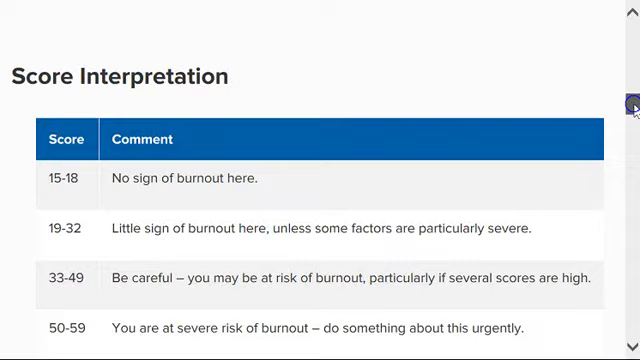
scroll(down, 3)
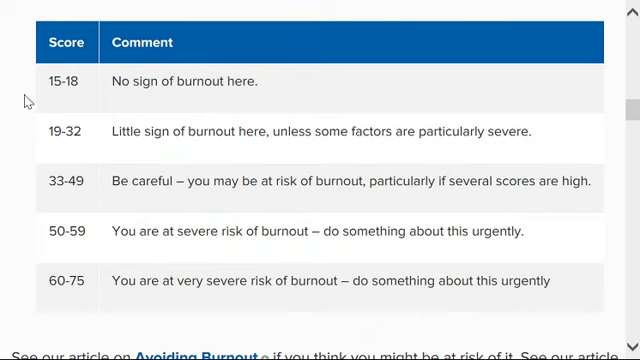
mouse_move(58, 152)
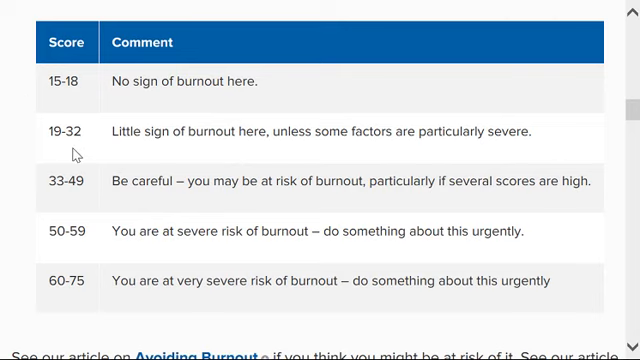
mouse_move(268, 158)
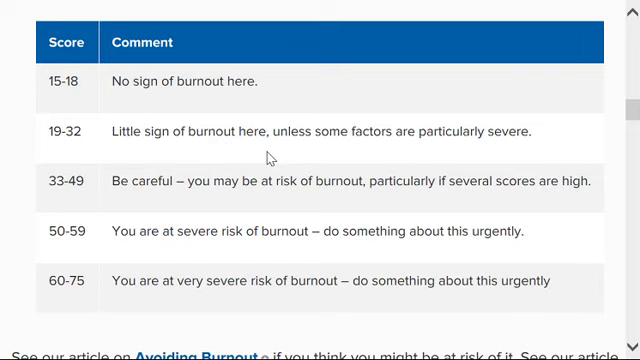
mouse_move(18, 210)
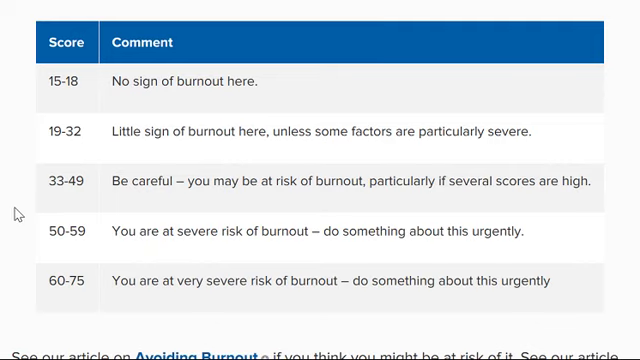
double_click(52, 182)
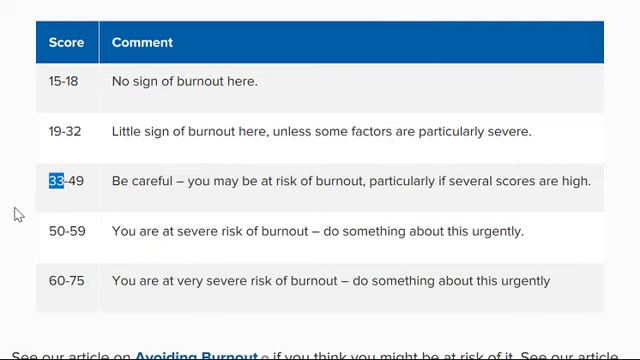